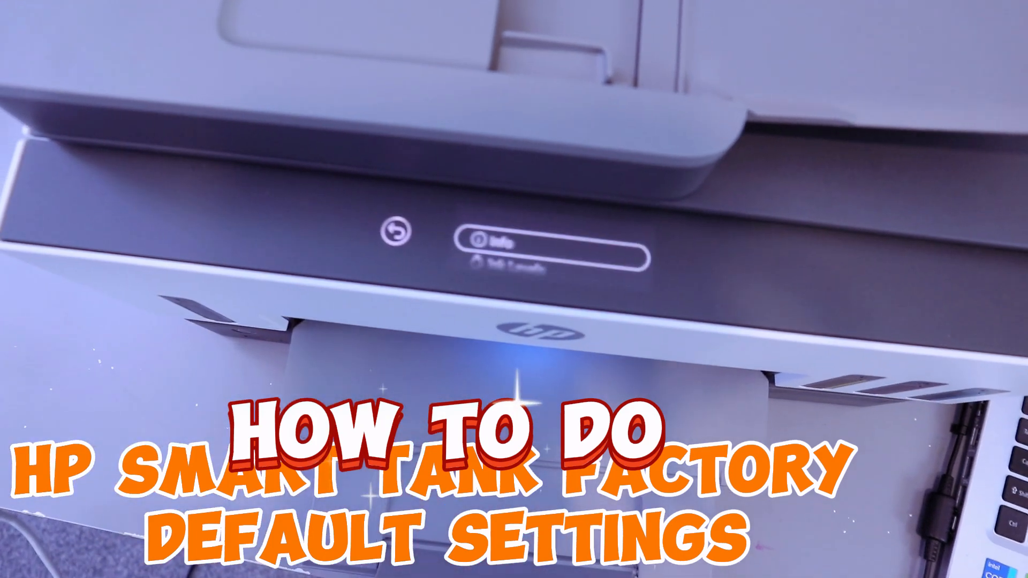
# - Scroll the panel menu from Info down to the settings entry showing Firmware
pyautogui.click(393, 236)
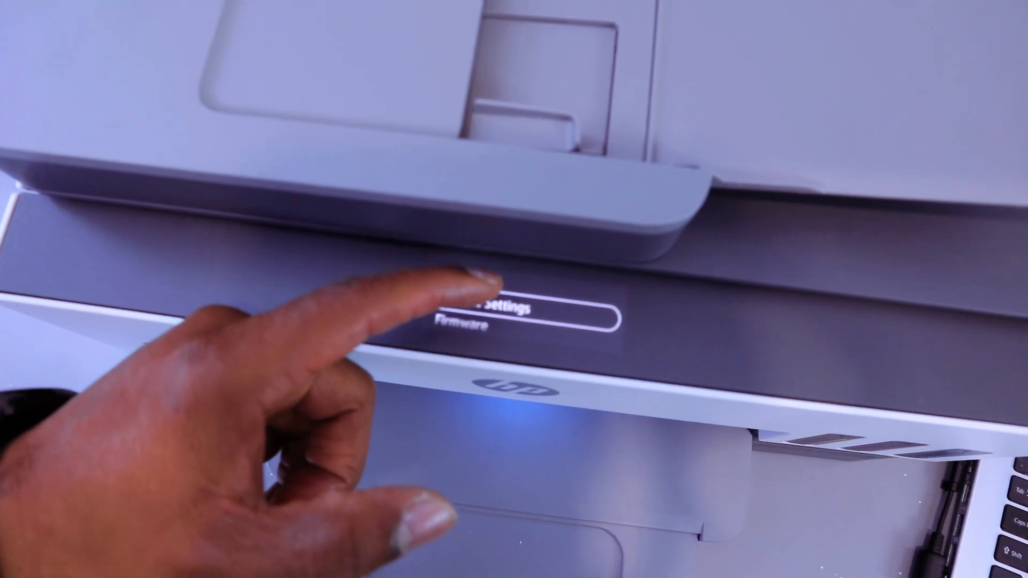
# - Choose Restore All Factory Defaults under Restore and confirm the warning with OK
pyautogui.click(511, 312)
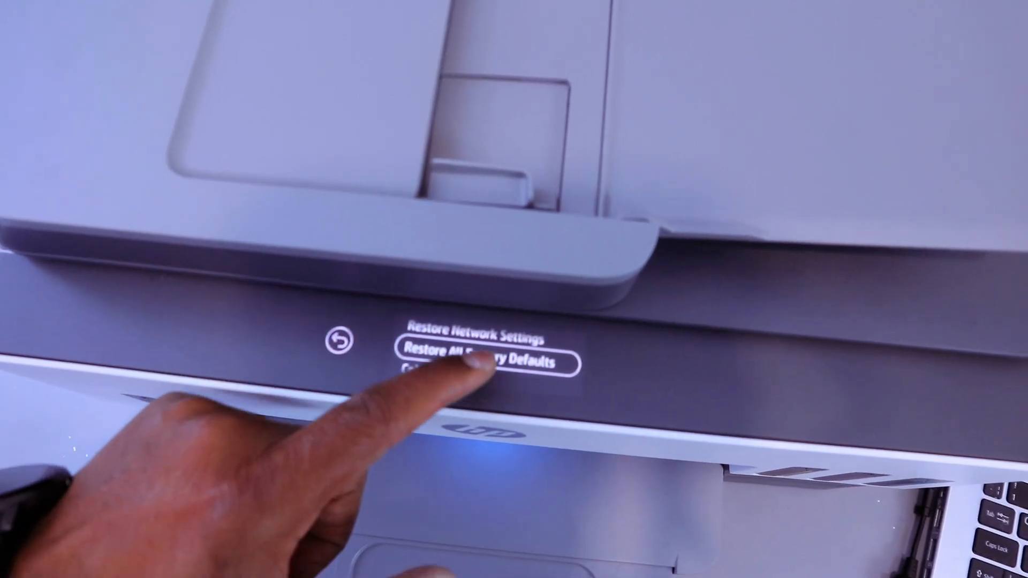
pyautogui.click(485, 365)
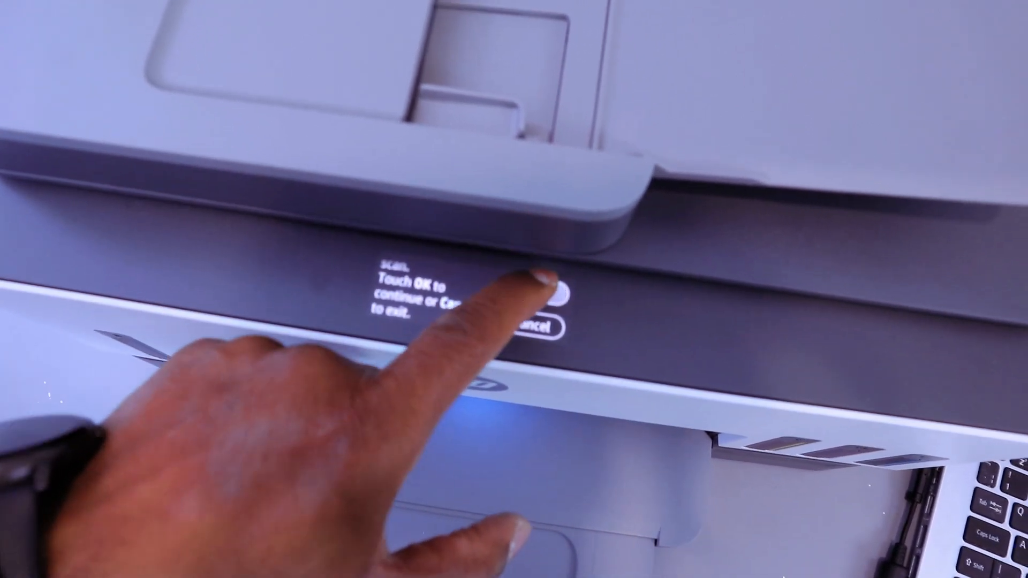
pyautogui.click(551, 282)
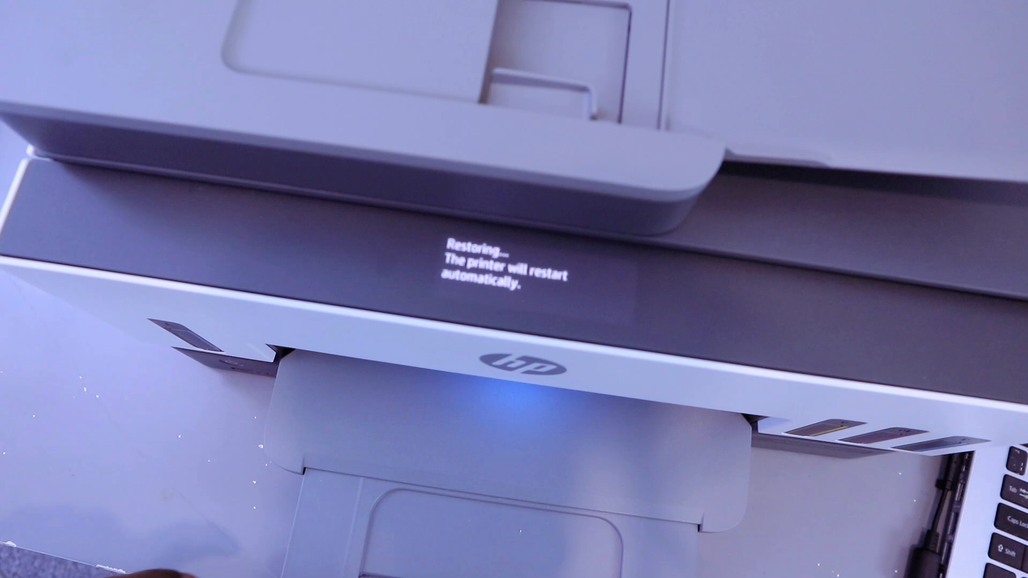